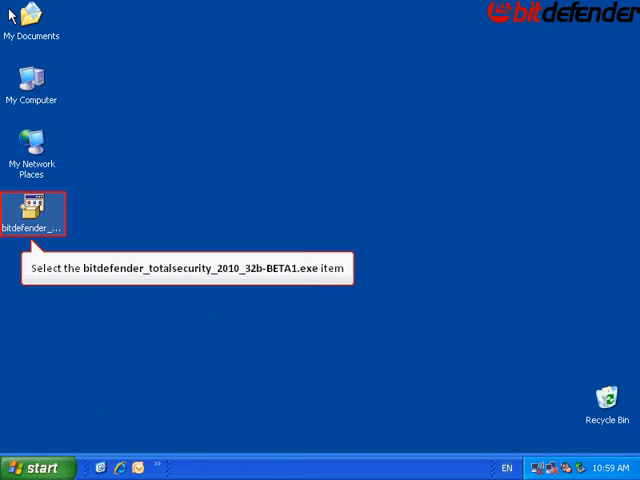
Step: Launch bitdefender_totalsecurity_2010_32b-BETA1.exe from the desktop to show the setup welcome page
double_click(32, 204)
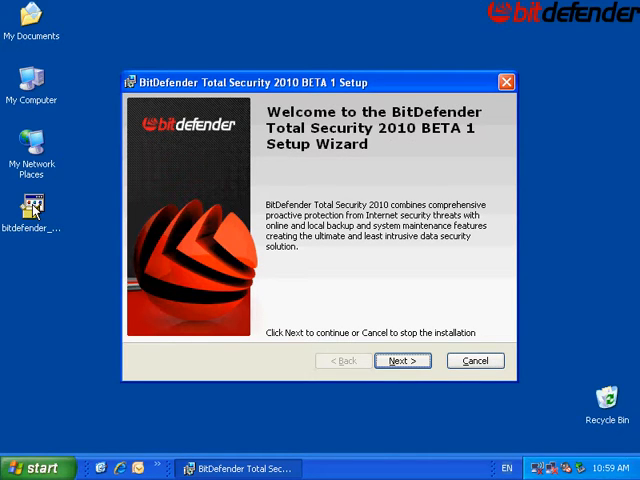
mouse_move(398, 360)
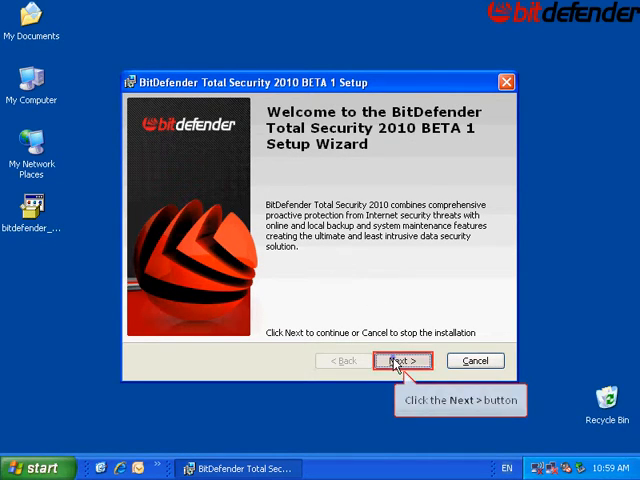
Step: Proceed past the welcome and recommendation pages, agree to the license, and keep the default install location
left_click(384, 360)
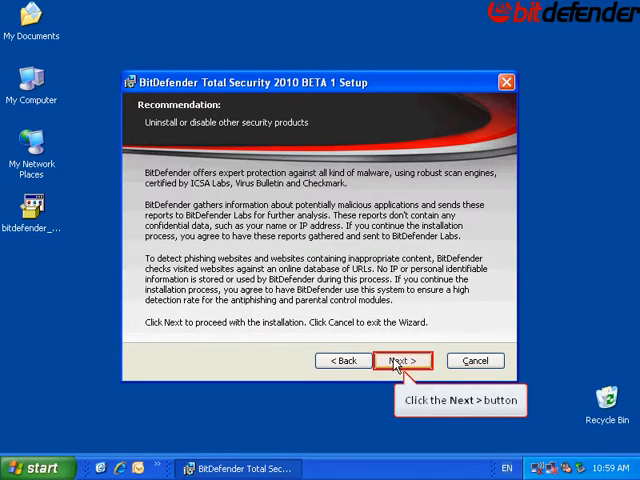
left_click(396, 360)
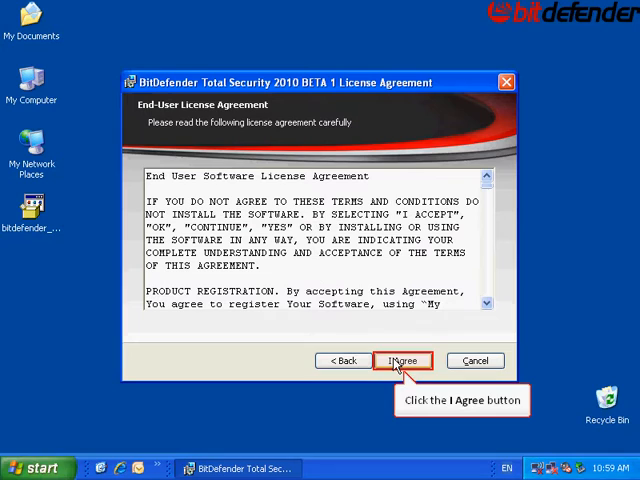
left_click(402, 360)
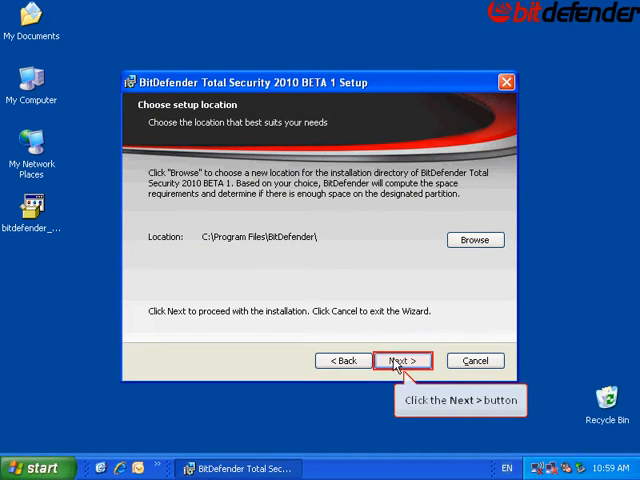
left_click(404, 360)
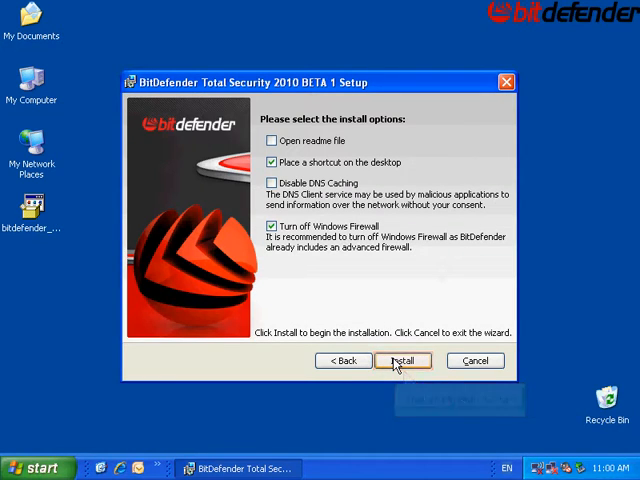
Step: Install with 'Place a shortcut on the desktop' and 'Turn off Windows Firewall' checked until completion
left_click(404, 360)
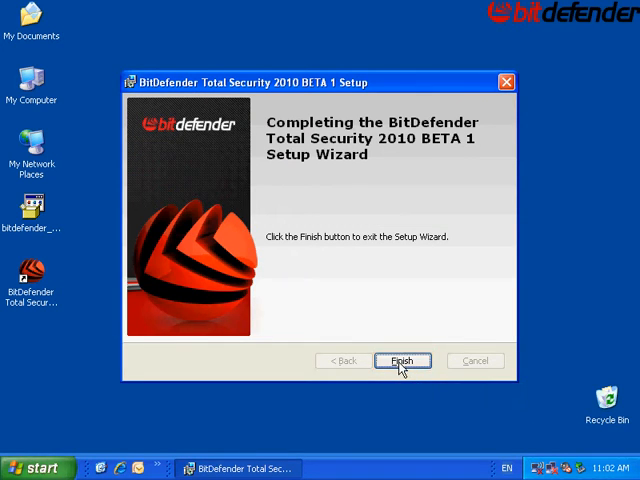
Step: Finish the setup wizard and agree to restart the computer now
left_click(402, 360)
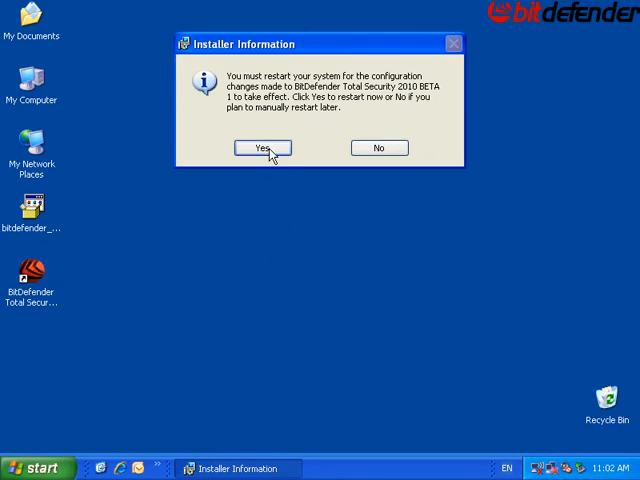
left_click(262, 148)
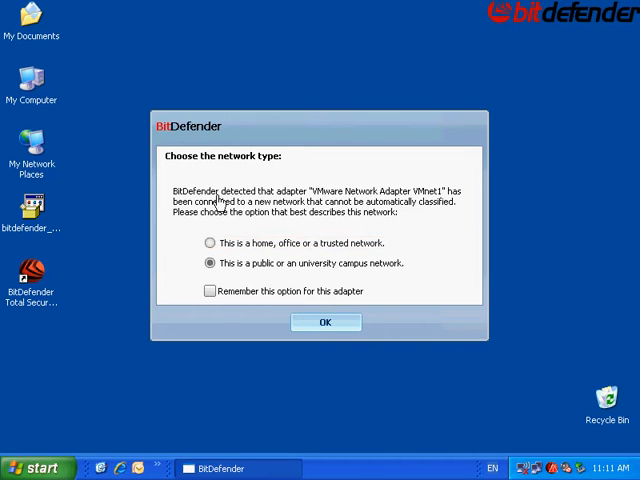
Step: Set the detected network to 'home, office or a trusted network' and confirm with OK
left_click(210, 244)
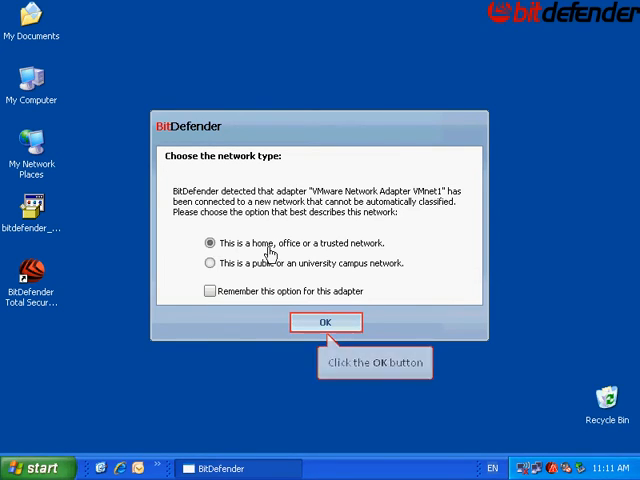
left_click(324, 322)
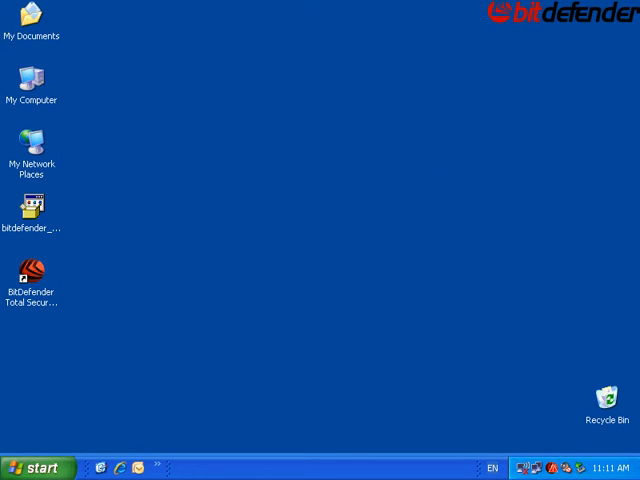
left_click(32, 272)
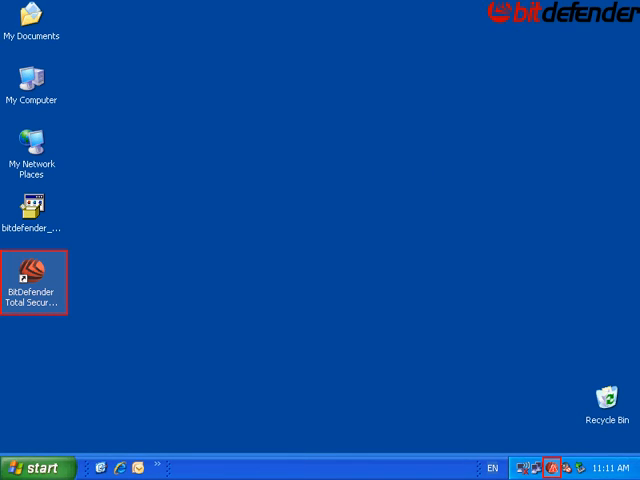